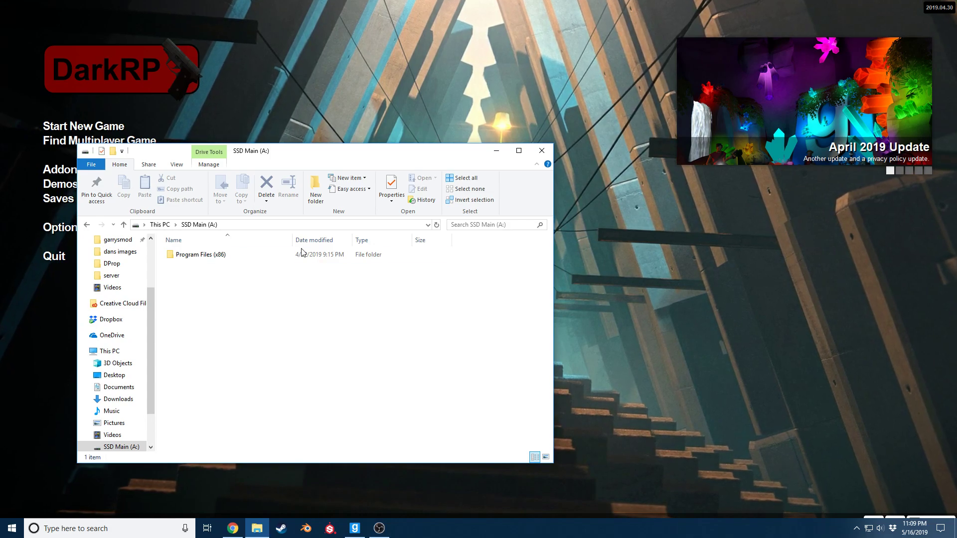
Step: Navigate from Program Files (x86) through Steam and GarrysMod into the garrysmod/addons folder
{"action": "double_click", "coordinate": [201, 255]}
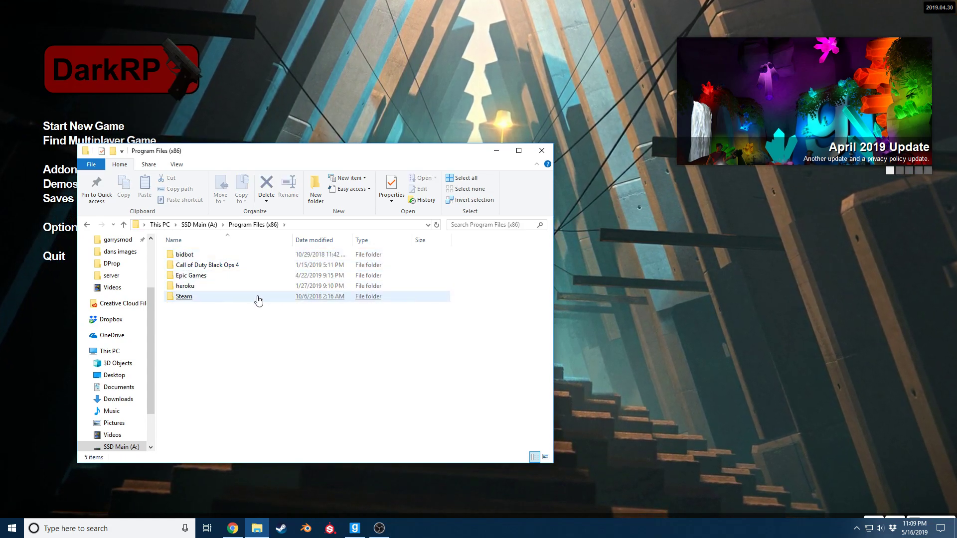
{"action": "double_click", "coordinate": [183, 296]}
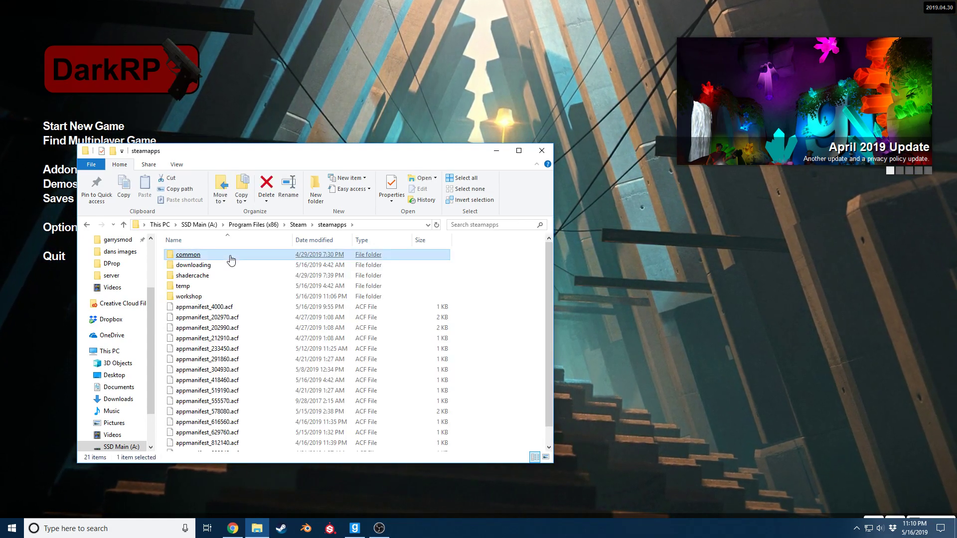
{"action": "double_click", "coordinate": [188, 255]}
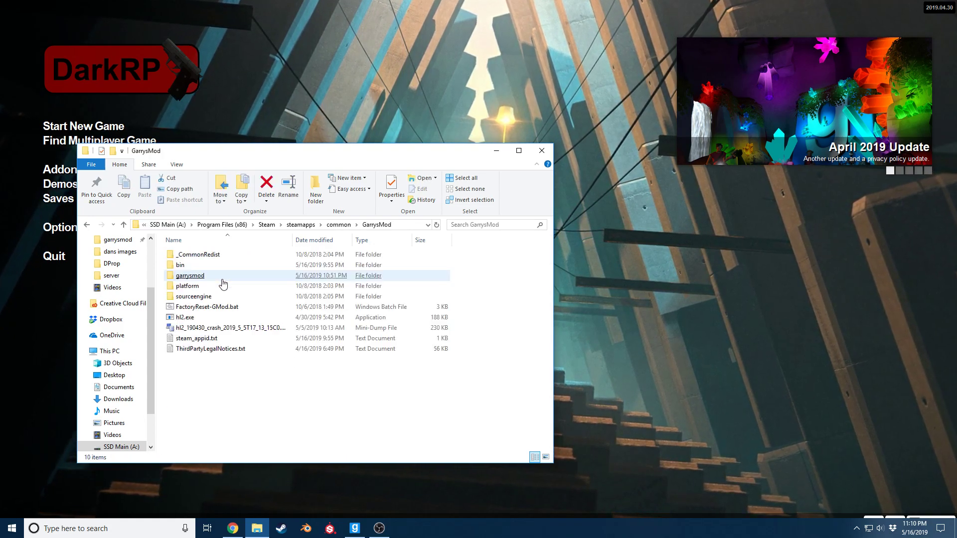
{"action": "double_click", "coordinate": [189, 275]}
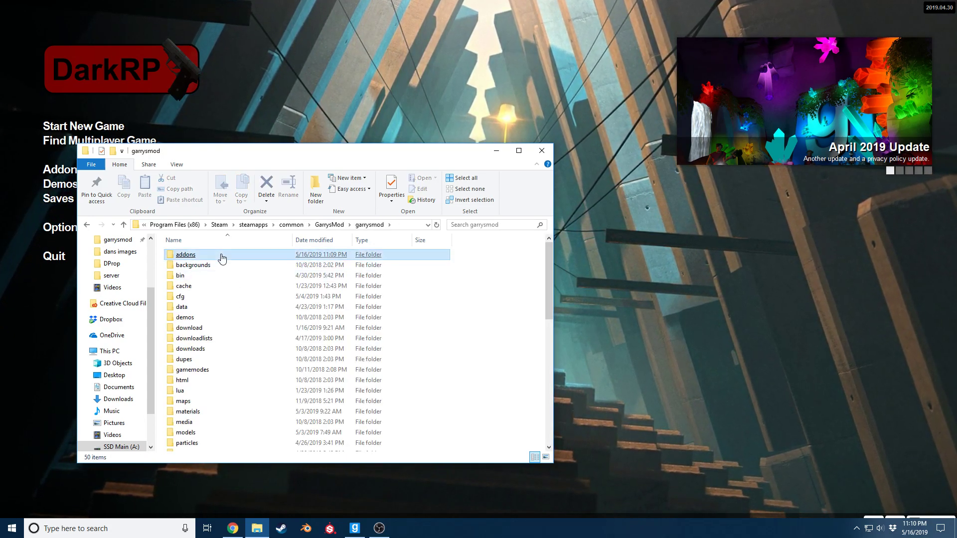
{"action": "double_click", "coordinate": [186, 254]}
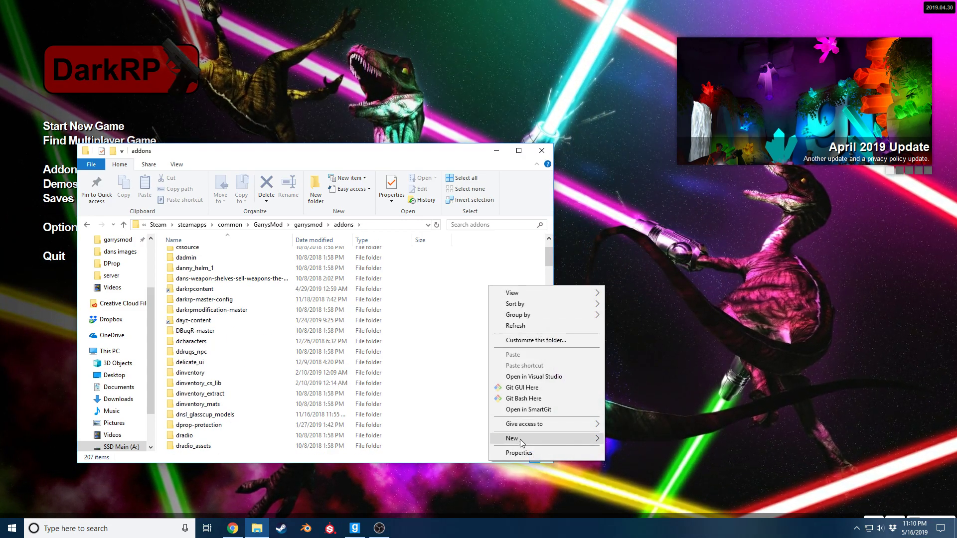
Step: Create a myaddon folder in addons and a lua folder inside it
{"action": "left_click", "coordinate": [515, 438]}
{"action": "type", "text": "myaddon"}
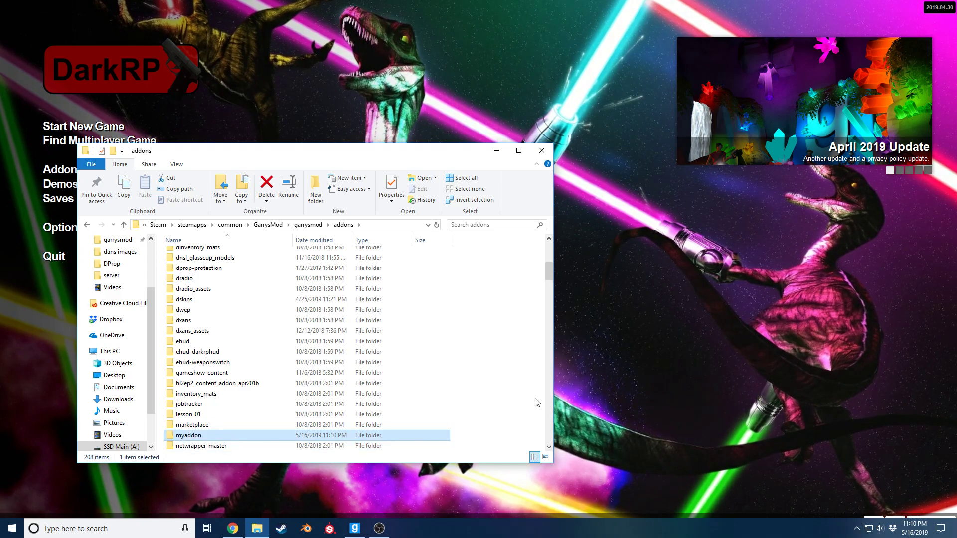
{"action": "double_click", "coordinate": [188, 436]}
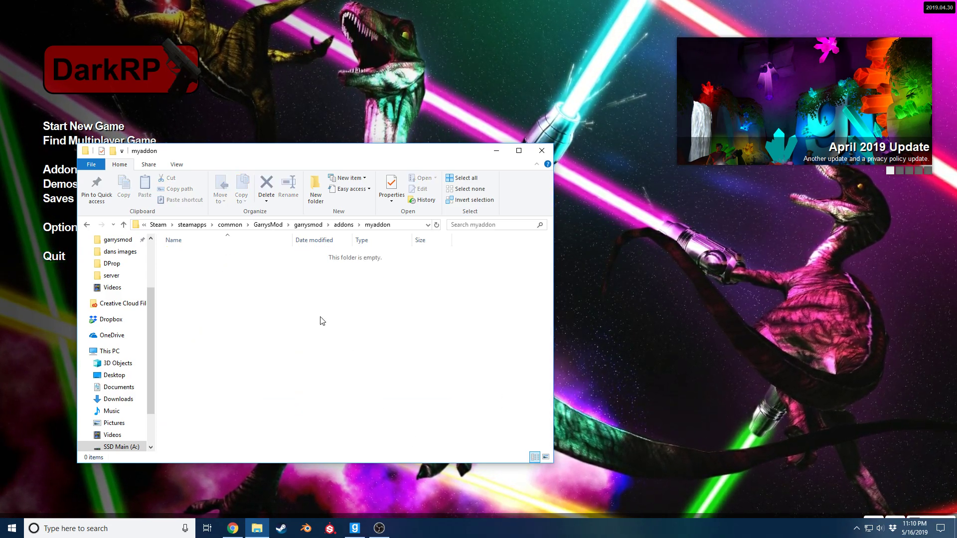
{"action": "right_click", "coordinate": [323, 320]}
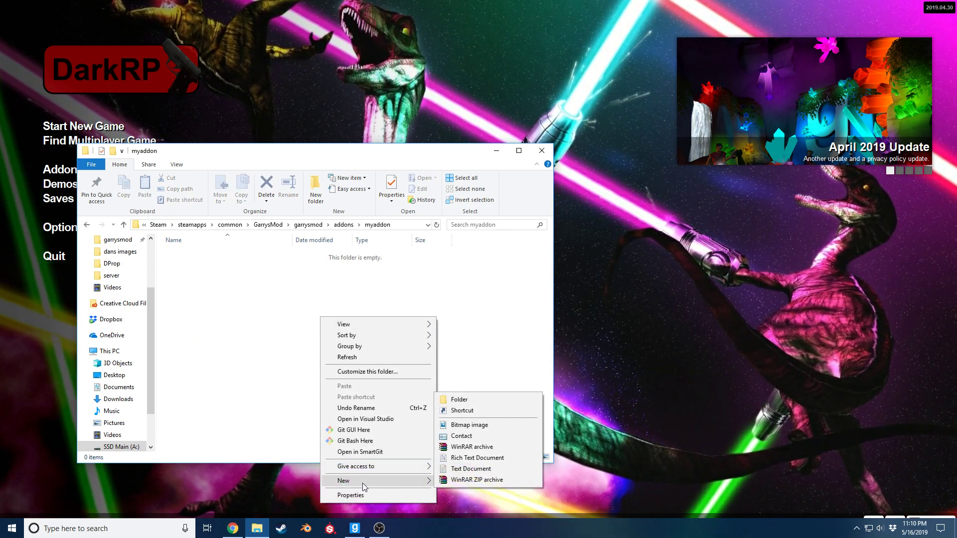
{"action": "left_click", "coordinate": [459, 399]}
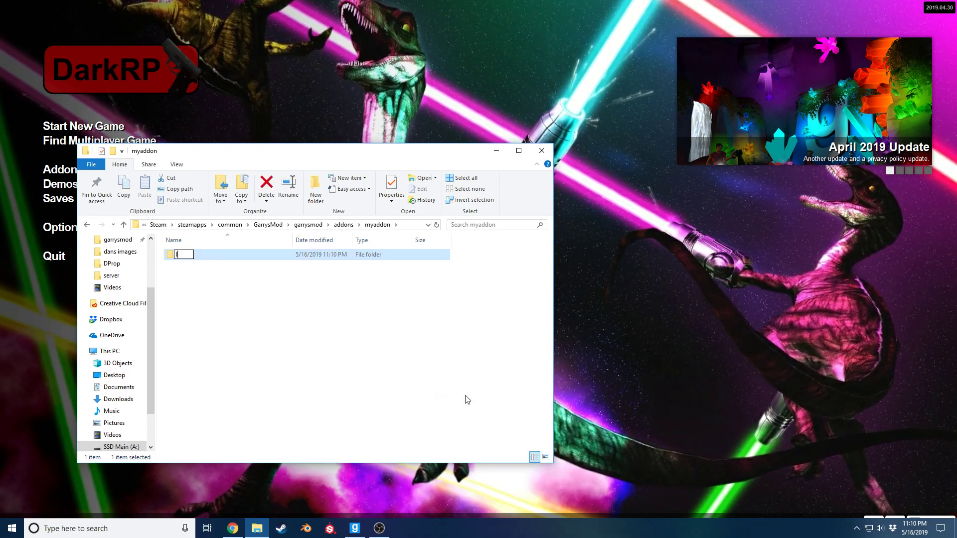
{"action": "double_click", "coordinate": [184, 255]}
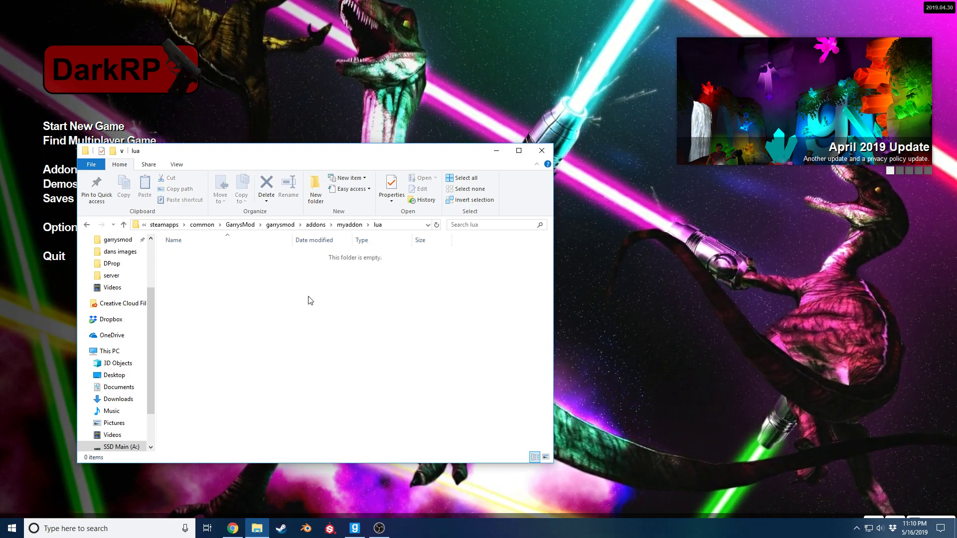
Step: Create an autorun folder inside lua, then add server and client folders within autorun
{"action": "right_click", "coordinate": [308, 300]}
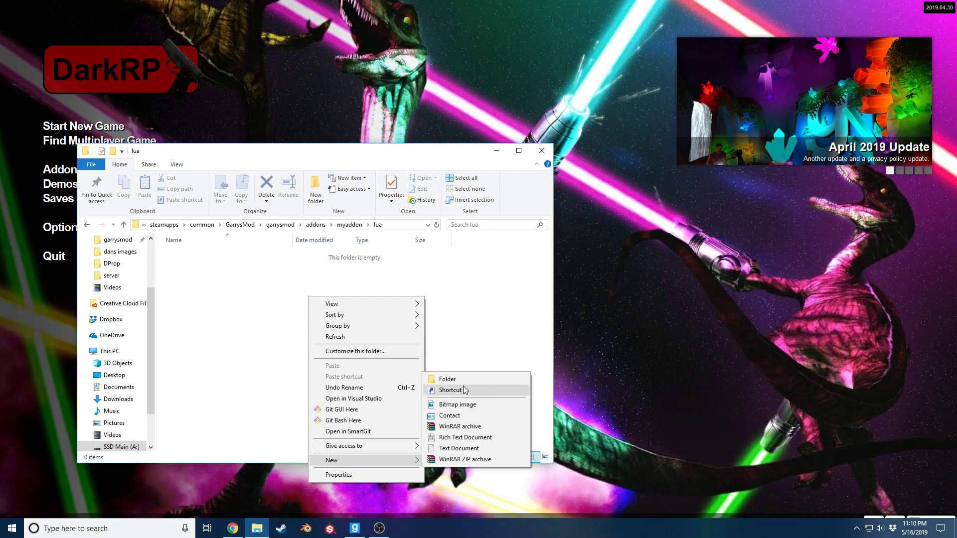
{"action": "left_click", "coordinate": [447, 379]}
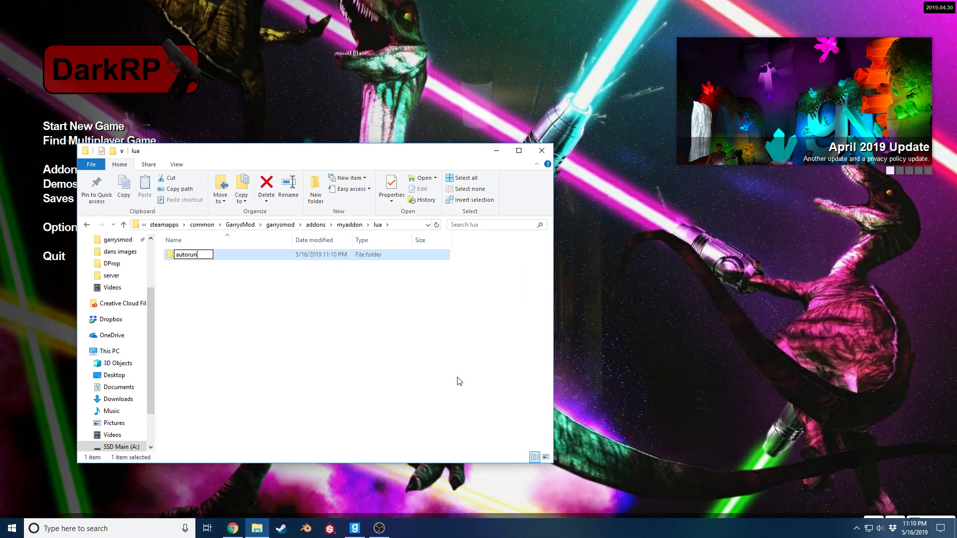
{"action": "double_click", "coordinate": [187, 255]}
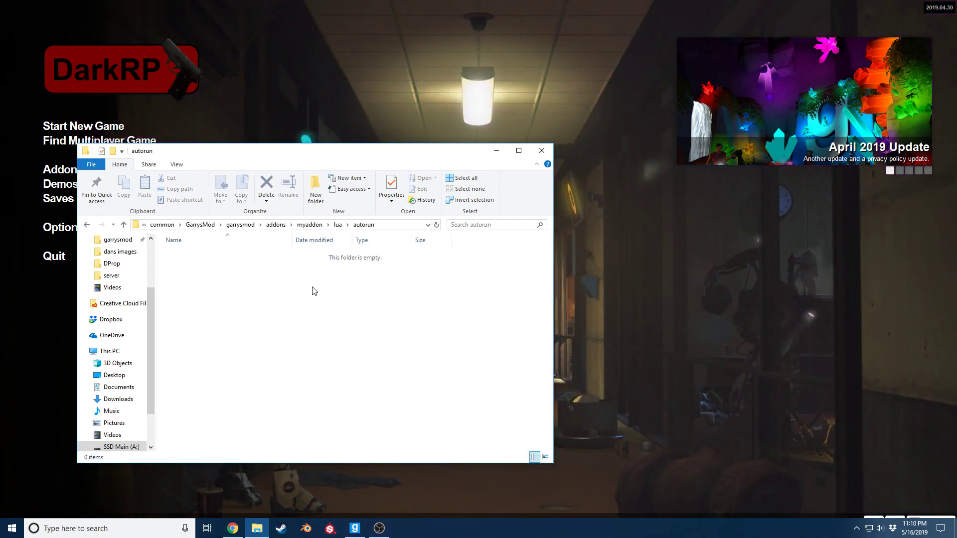
{"action": "left_click", "coordinate": [315, 188]}
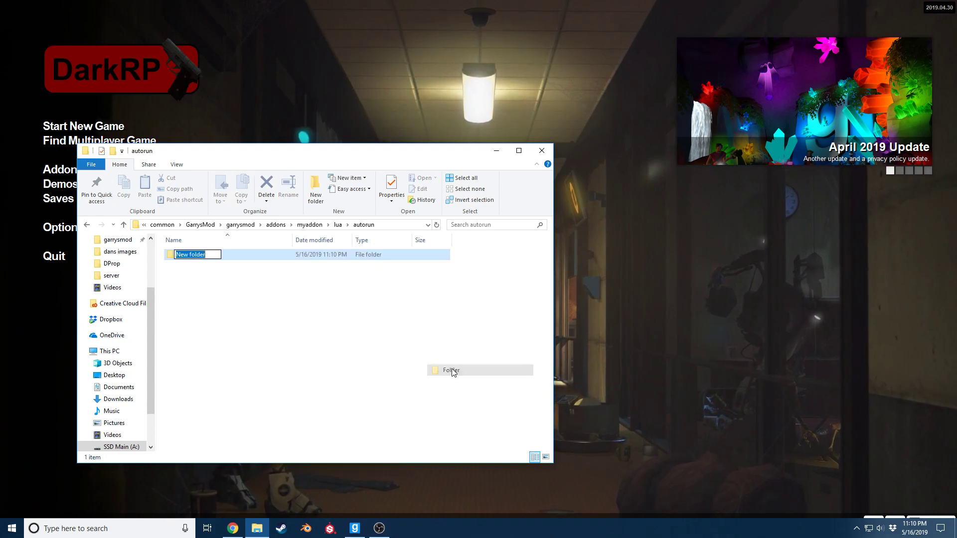
{"action": "right_click", "coordinate": [453, 372]}
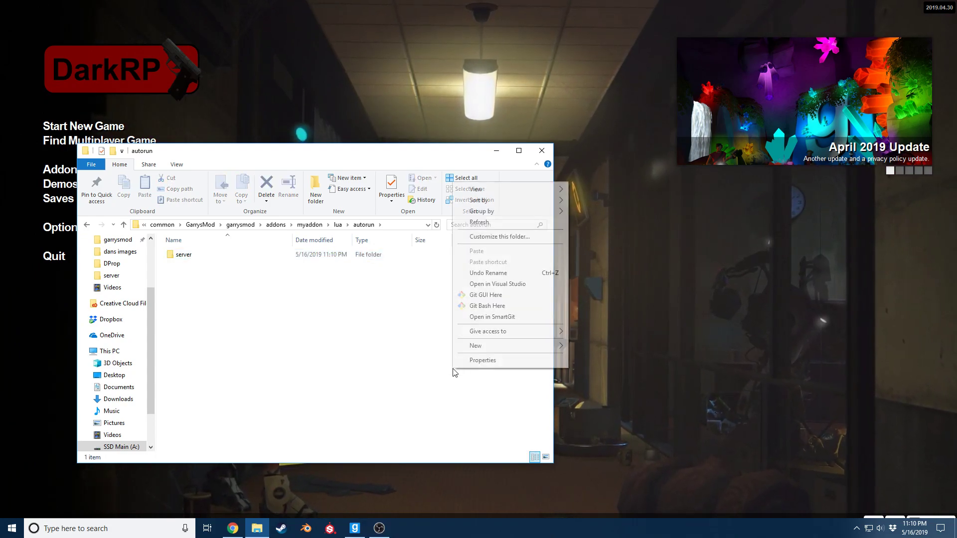
{"action": "left_click", "coordinate": [474, 346]}
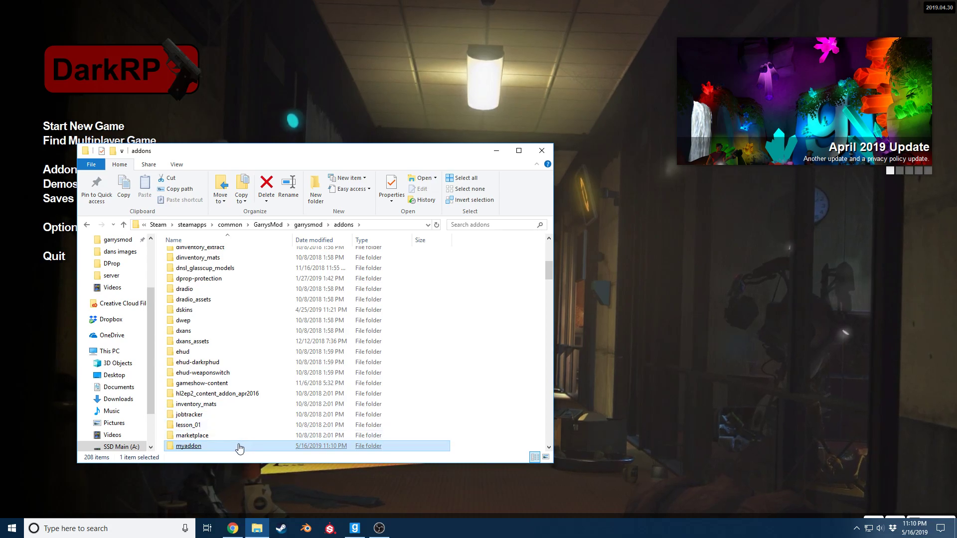
Step: Name the shared file in autorun sh_myaddon.lua and open it alongside sv_myaddon.lua in Sublime Text
{"action": "double_click", "coordinate": [189, 447]}
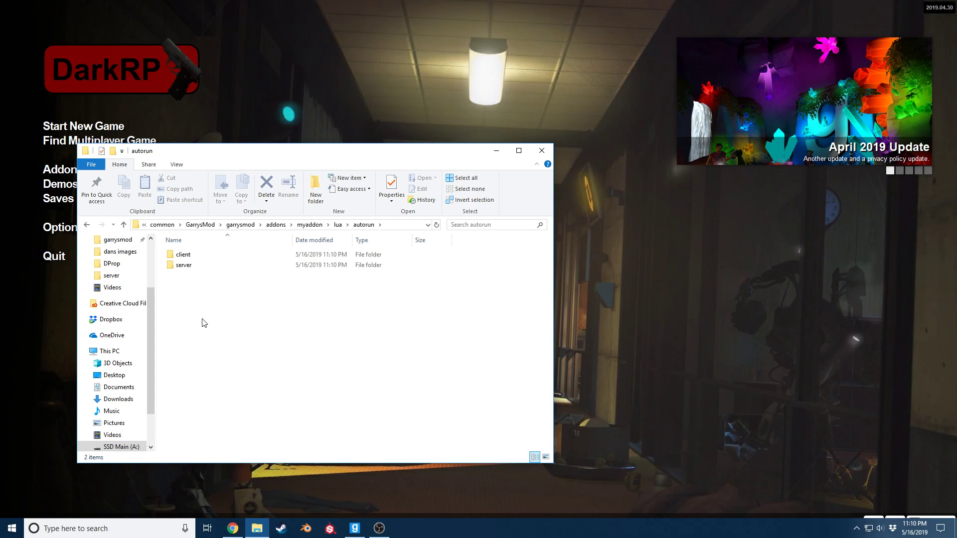
{"action": "mouse_move", "coordinate": [279, 335]}
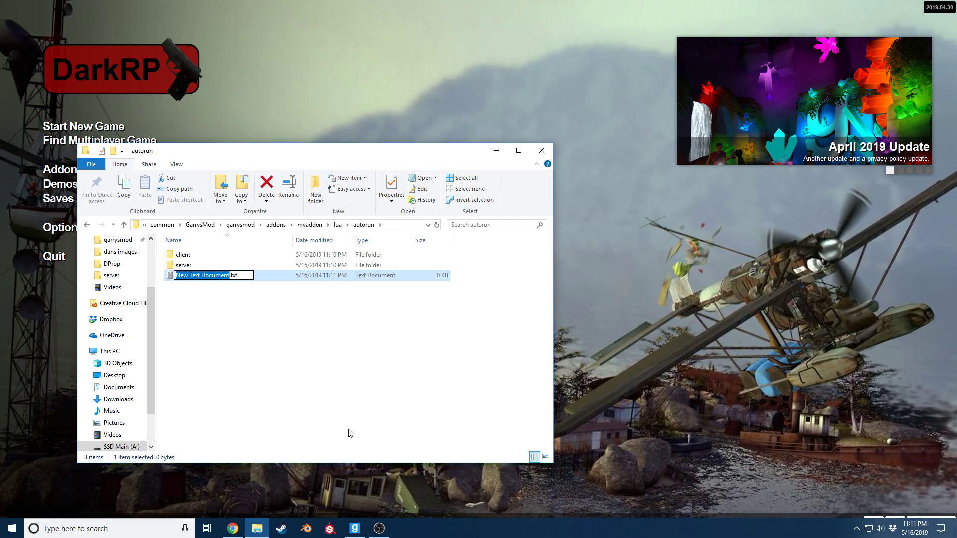
{"action": "type", "text": "sh_"}
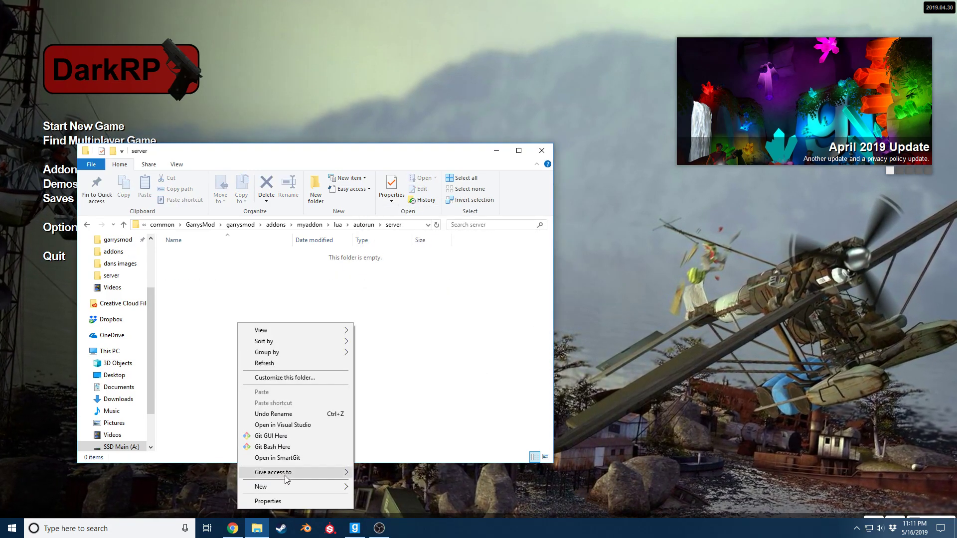
{"action": "left_click", "coordinate": [261, 486]}
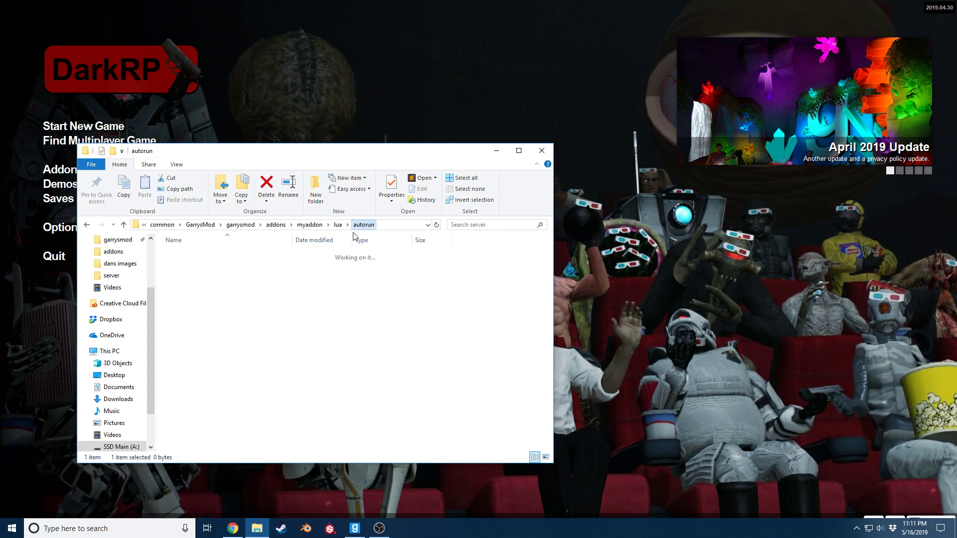
Step: Create a new file in the client folder named cl_myaddon.lua and enter the client folder
{"action": "right_click", "coordinate": [354, 336]}
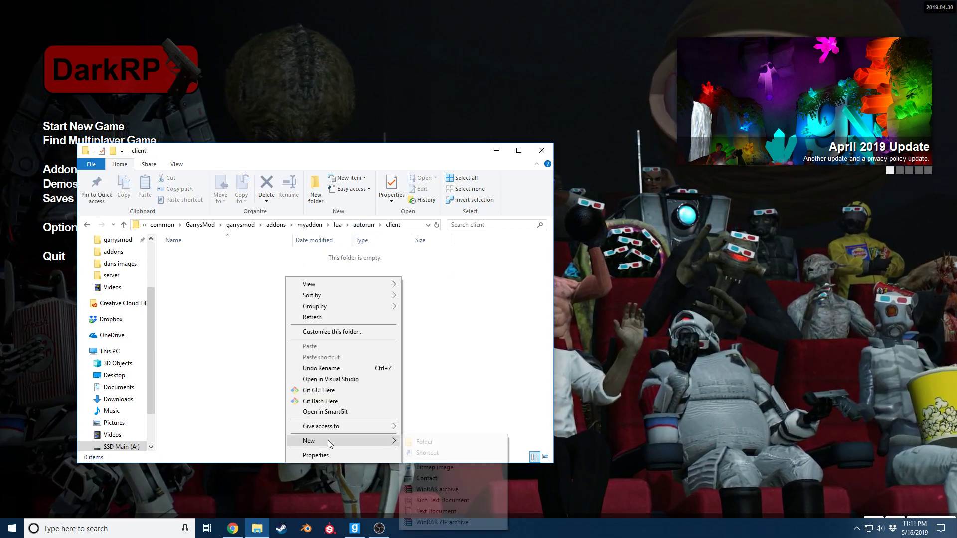
{"action": "left_click", "coordinate": [435, 511]}
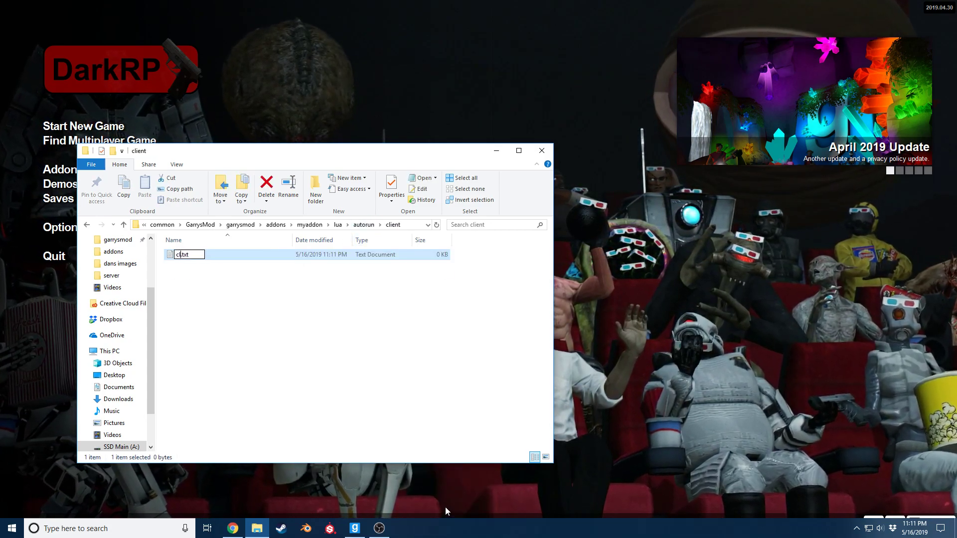
{"action": "type", "text": "cl_myaddon"}
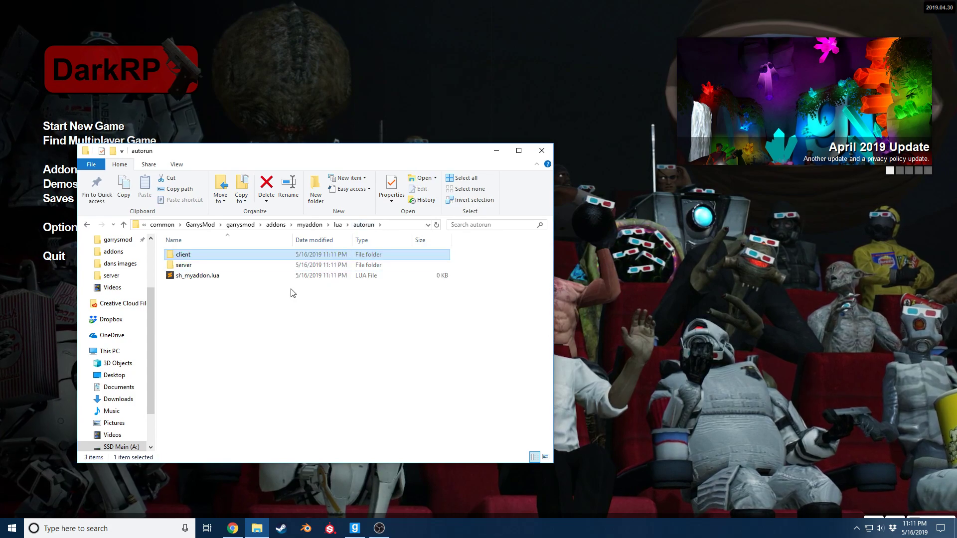
{"action": "double_click", "coordinate": [197, 275]}
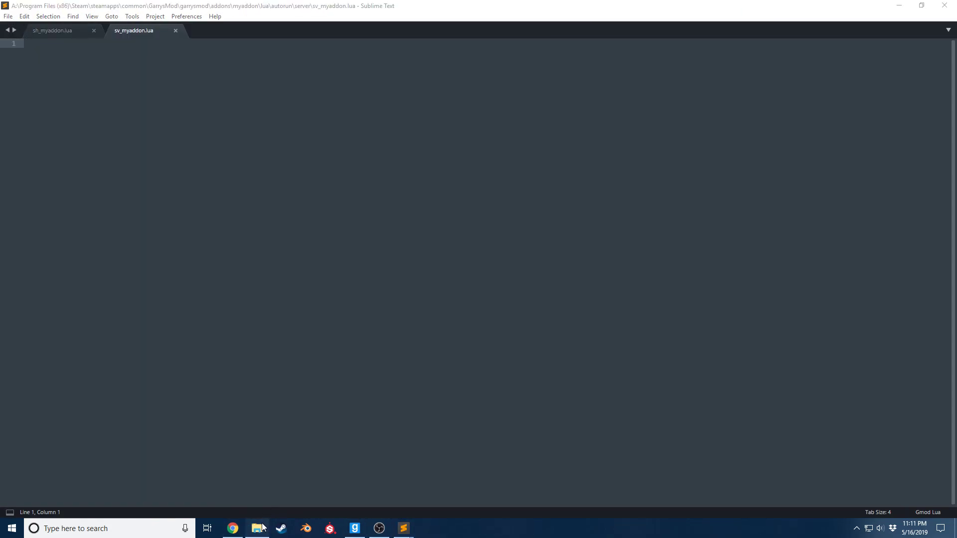
Step: Open cl_myaddon.lua in Sublime Text so the sv, cl and sh files sit side by side, ending on the server file
{"action": "left_click", "coordinate": [257, 529]}
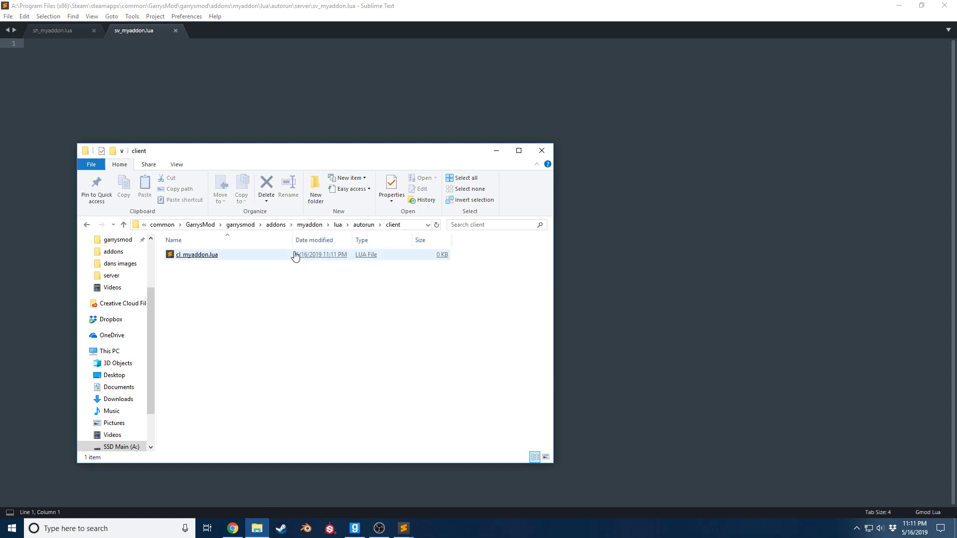
{"action": "double_click", "coordinate": [196, 254]}
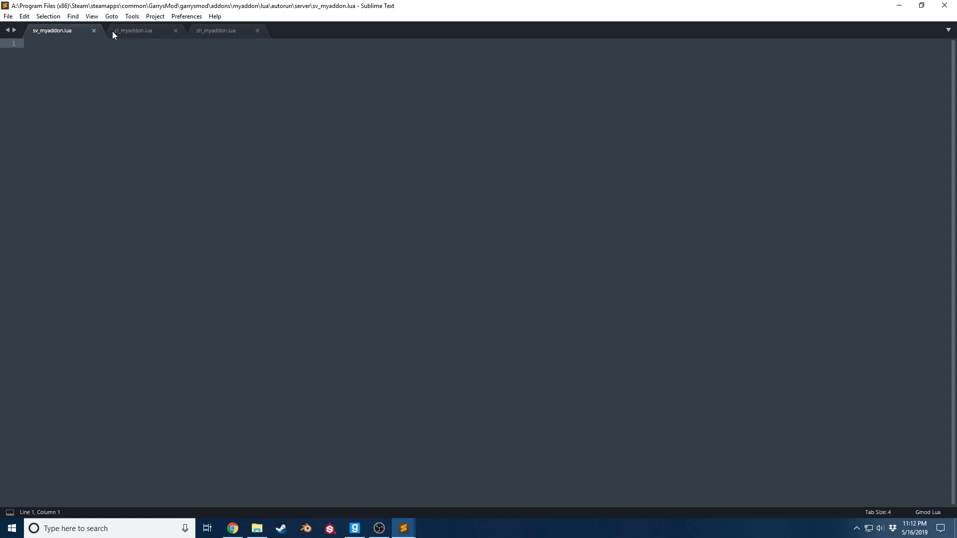
{"action": "left_click", "coordinate": [215, 31]}
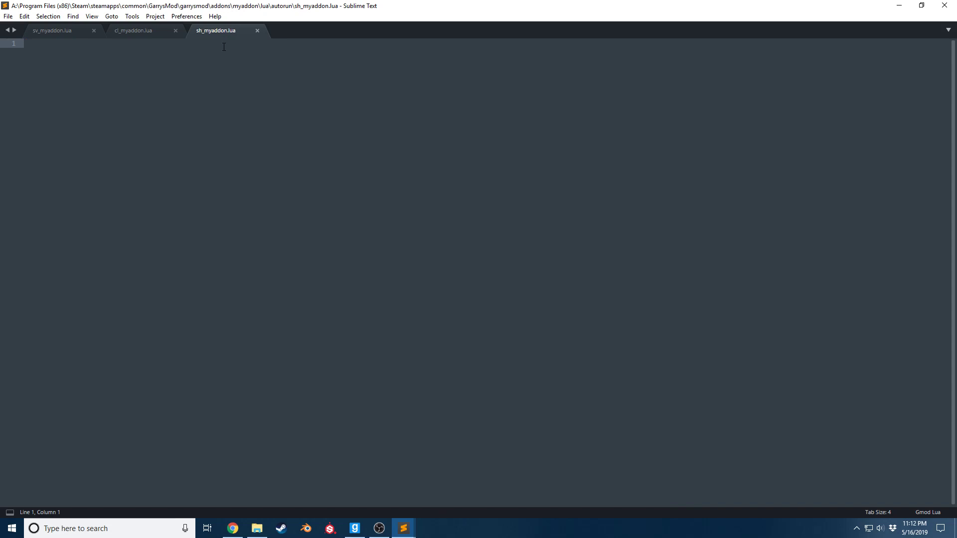
{"action": "left_click", "coordinate": [133, 31]}
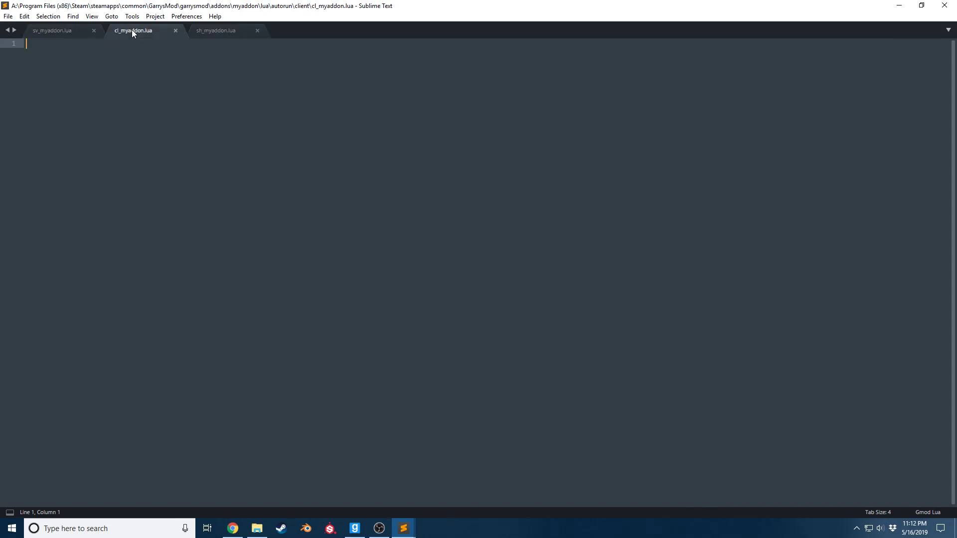
{"action": "left_click", "coordinate": [52, 30]}
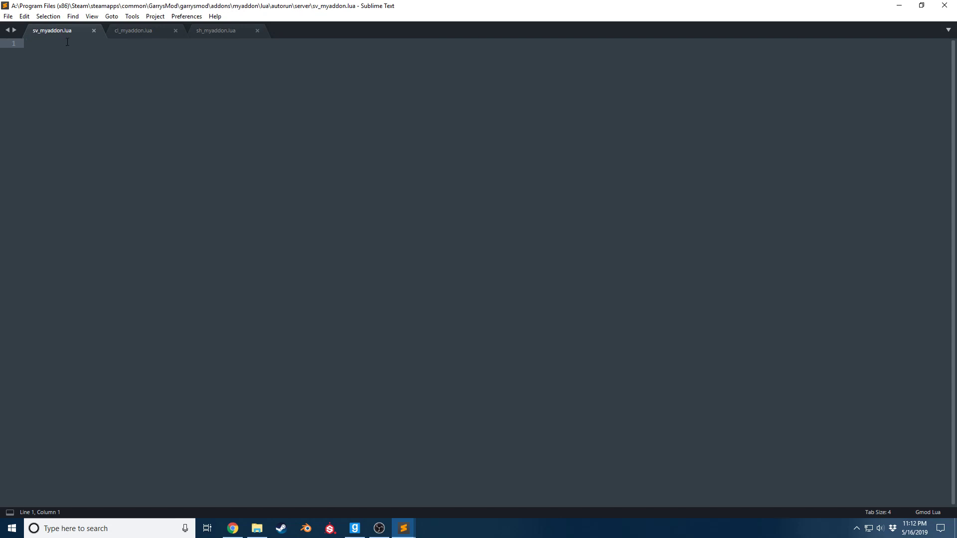
Step: Write include("autorun/sh_myaddon.lua") on line 1 of sv_myaddon.lua
{"action": "type", "text": "include()"}
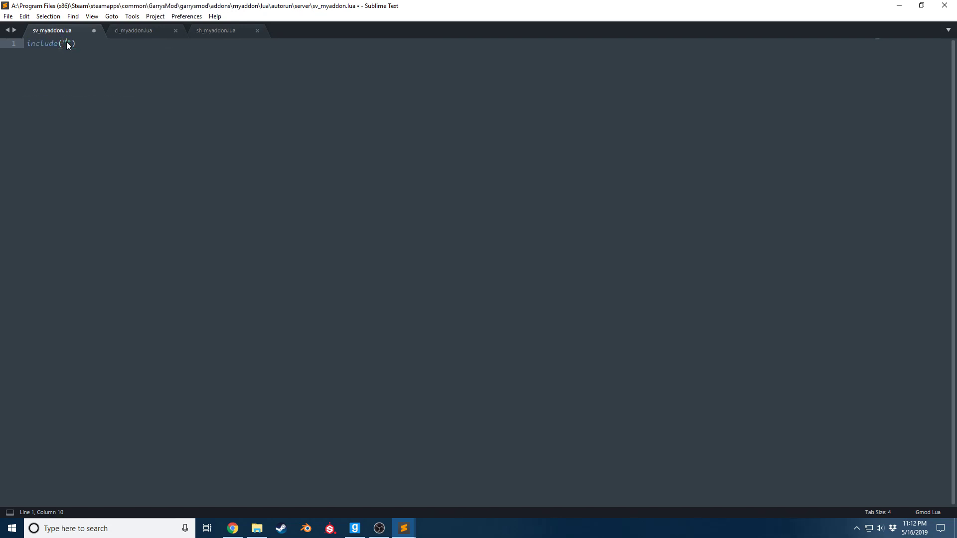
{"action": "type", "text": "autorun/"}
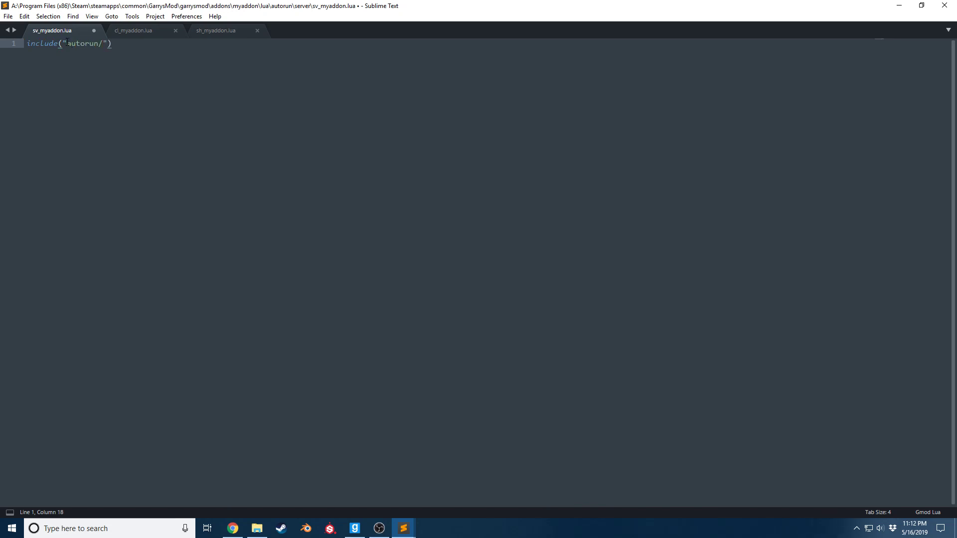
{"action": "type", "text": "sh_myaddon"}
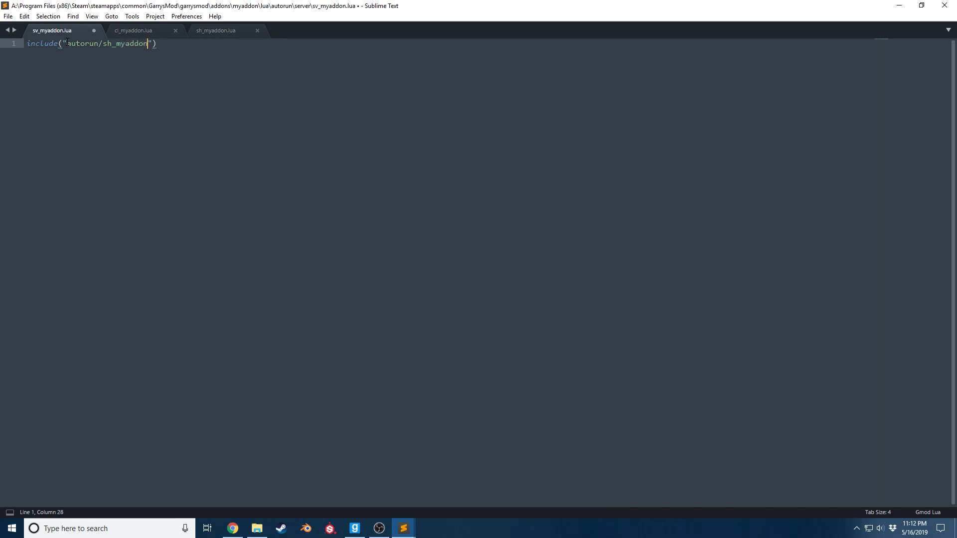
{"action": "type", "text": ".lua"}
{"action": "type", "text": "include(\""}
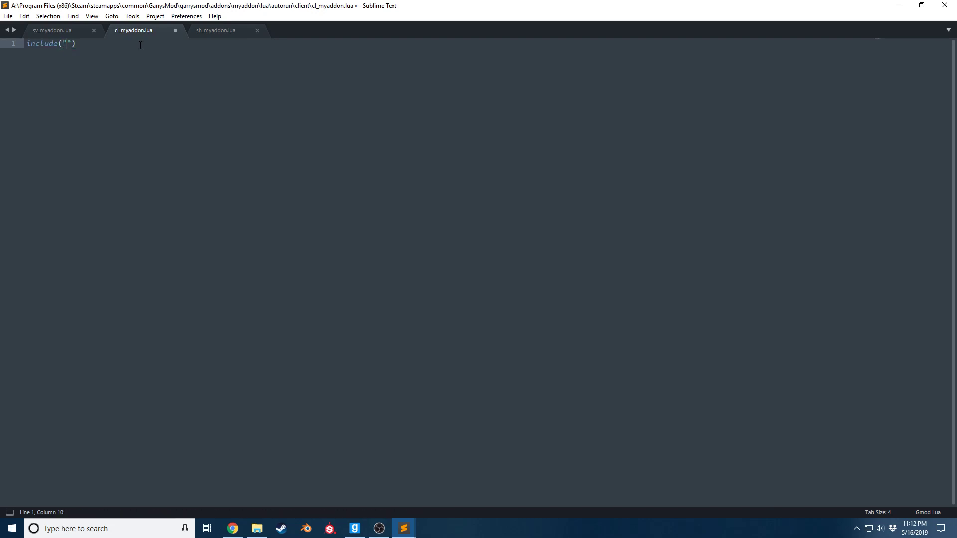
Step: Write include("autorun/sh_myaddon.lua") in cl_myaddon.lua as well
{"action": "type", "text": "autorun/"}
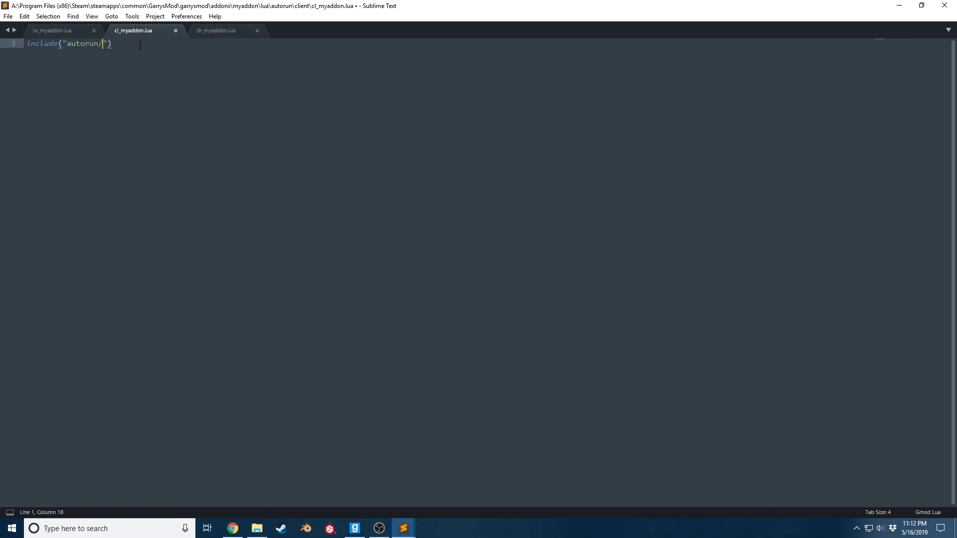
{"action": "type", "text": "sh_myaddon"}
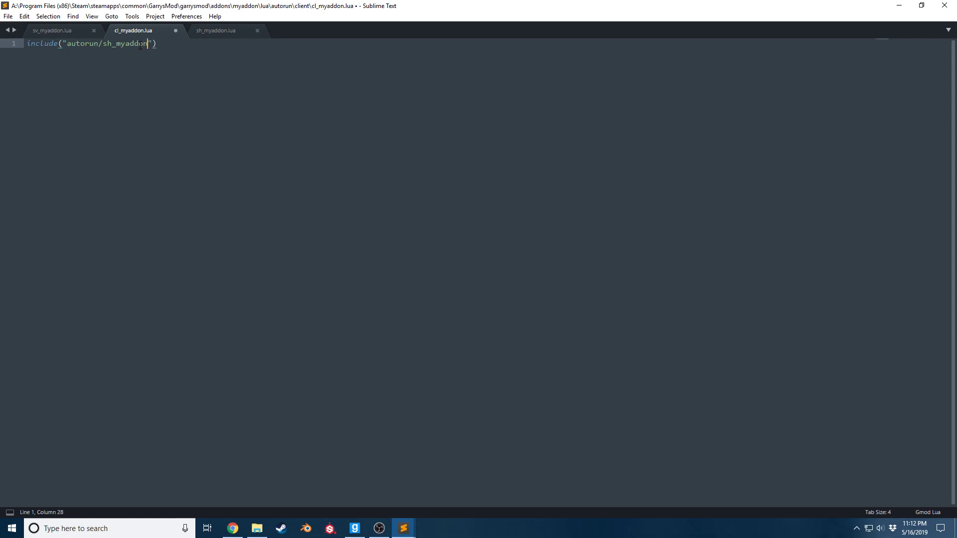
{"action": "type", "text": ".lua"}
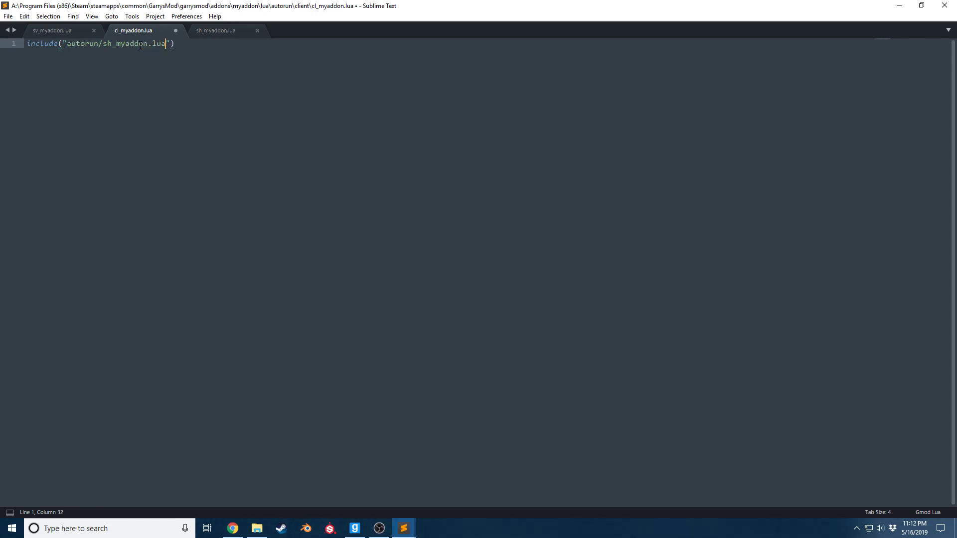
Step: Review the three tabs and save the client and server files with their matching include lines
{"action": "left_click", "coordinate": [216, 31]}
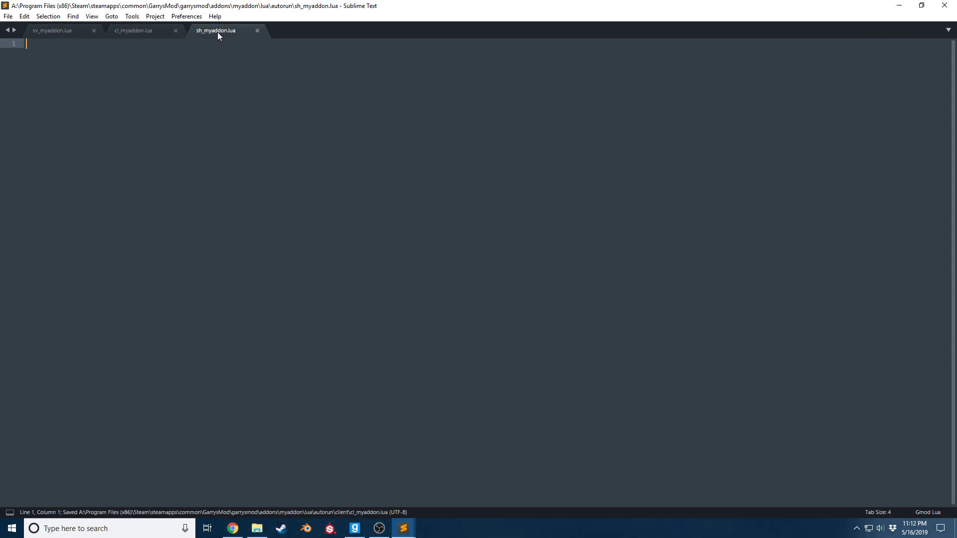
{"action": "left_click", "coordinate": [52, 31]}
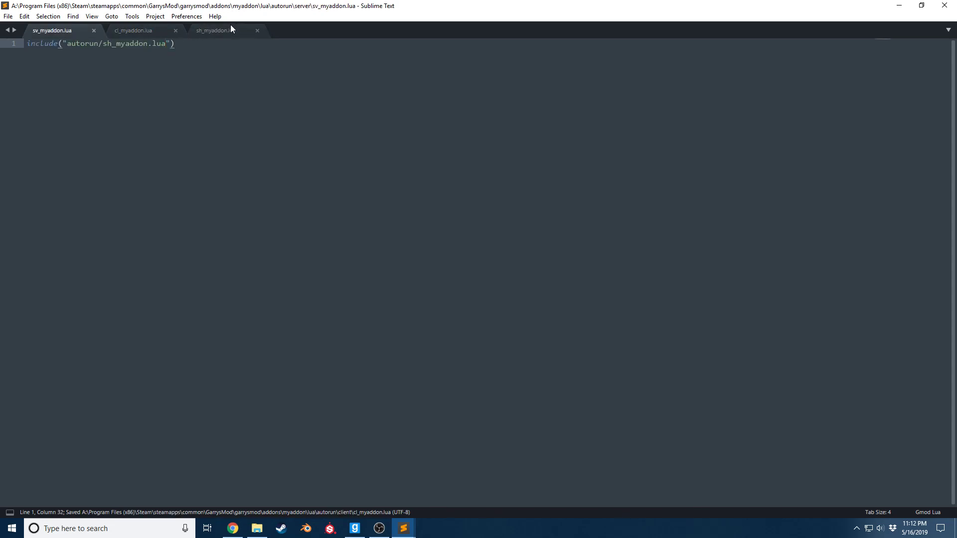
{"action": "left_click", "coordinate": [216, 31]}
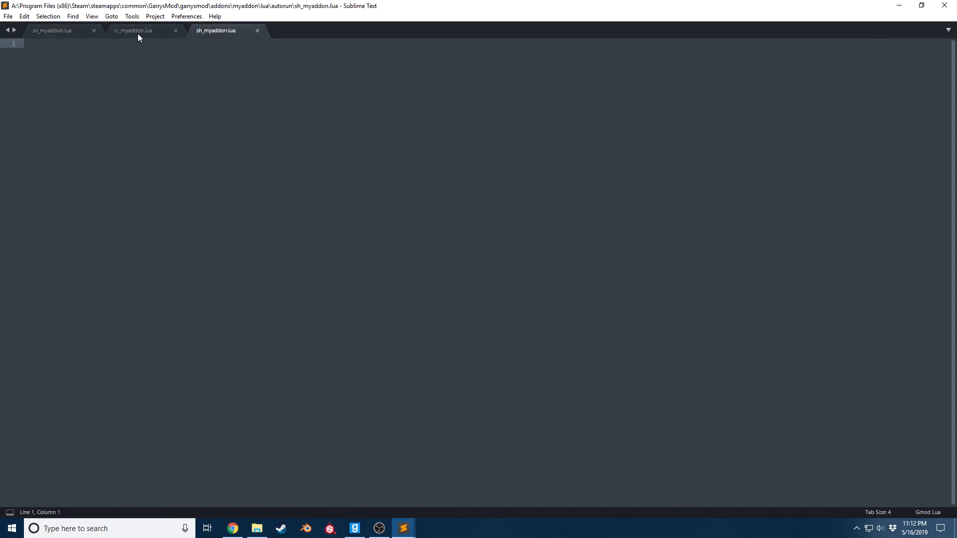
{"action": "left_click", "coordinate": [133, 31]}
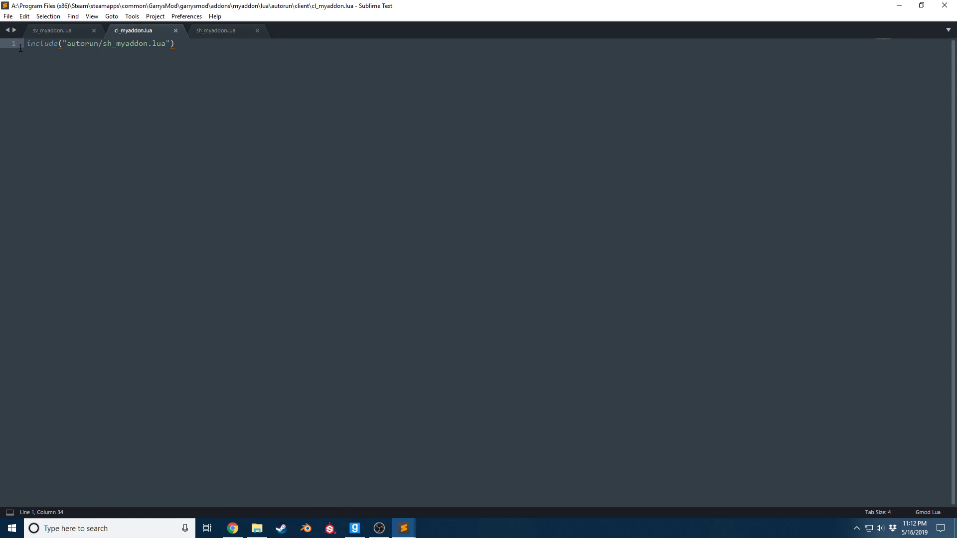
{"action": "key", "text": "ctrl+a"}
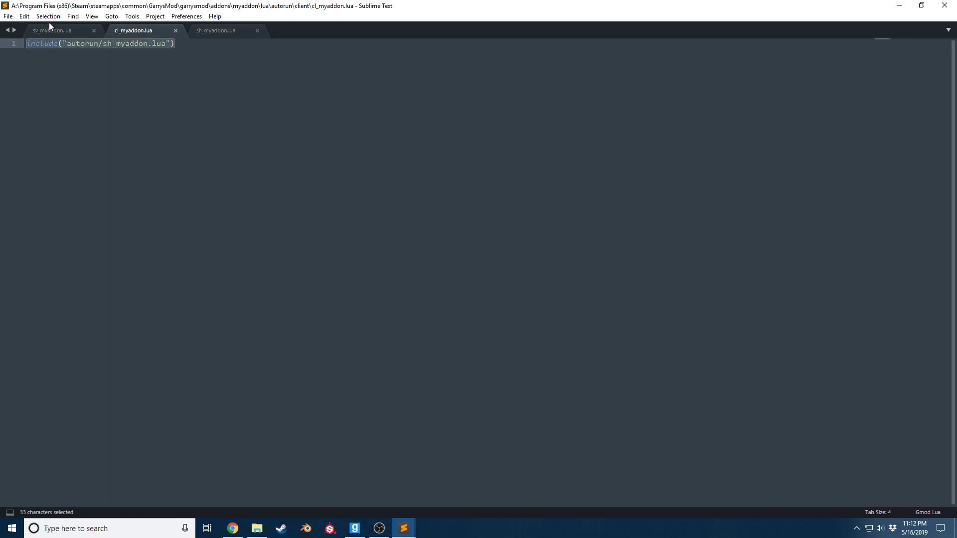
{"action": "left_click", "coordinate": [52, 30]}
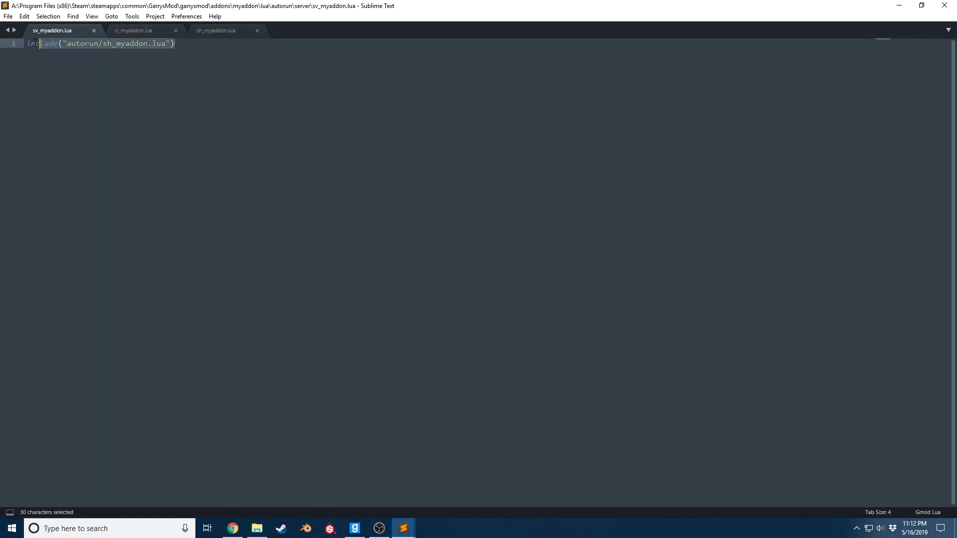
{"action": "left_click", "coordinate": [174, 43]}
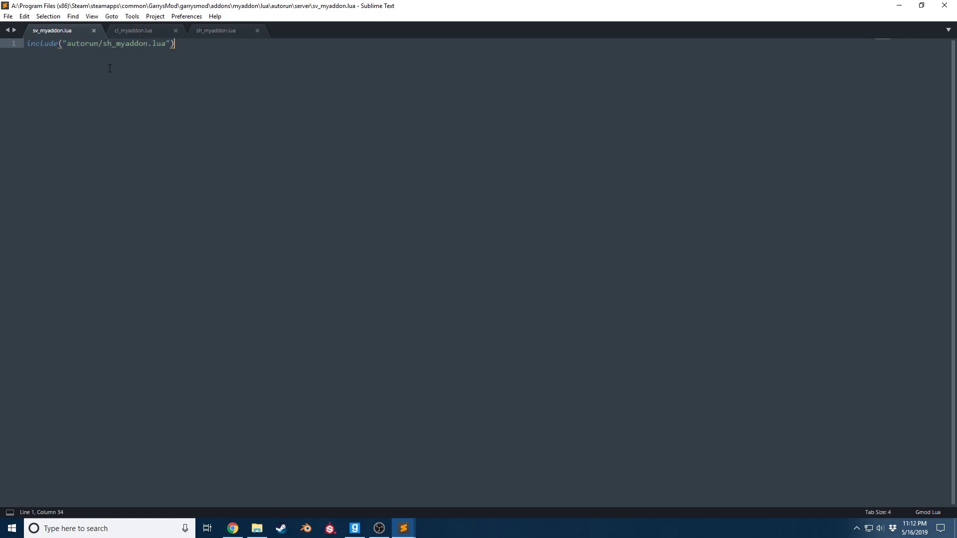